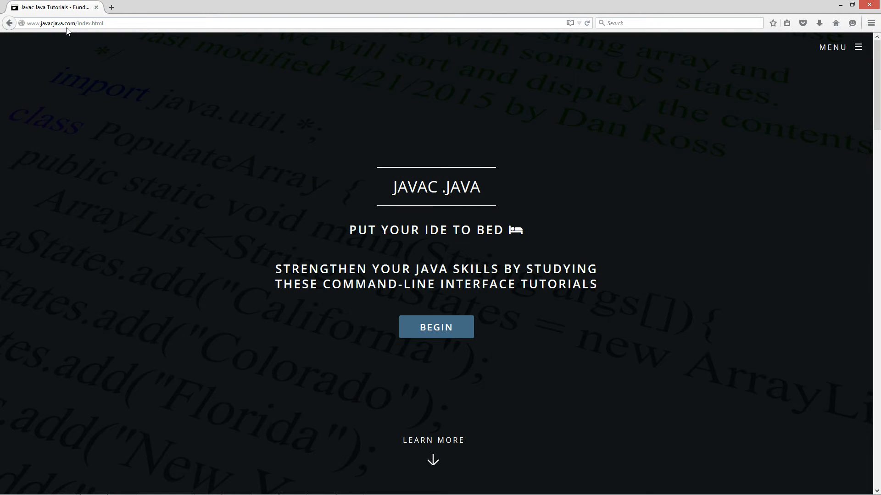
From the Javac Java home page, open the Do-While Statement tutorial from the tutorials list
{"action": "left_click", "coordinate": [436, 327]}
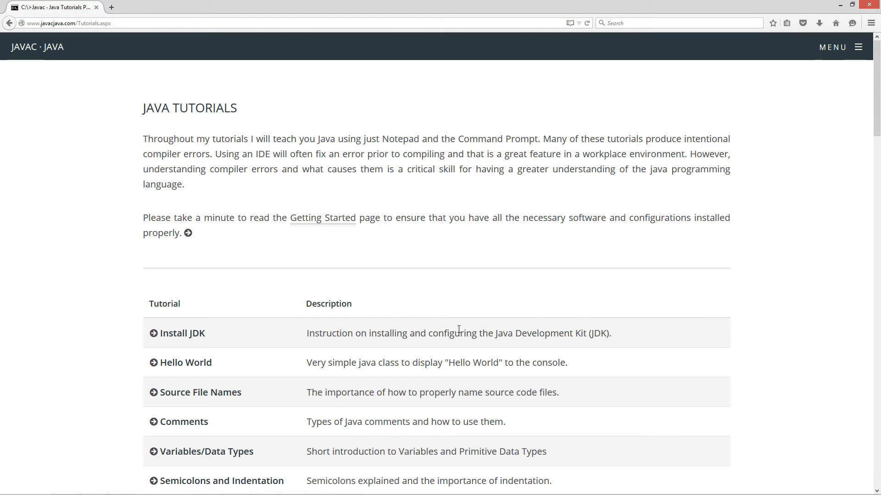
{"action": "scroll", "scroll_direction": "down", "scroll_amount": 3}
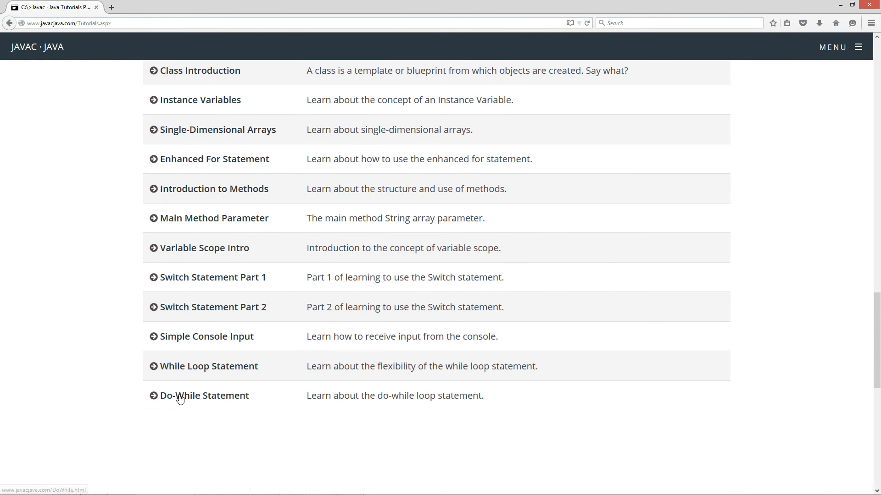
{"action": "left_click", "coordinate": [205, 395]}
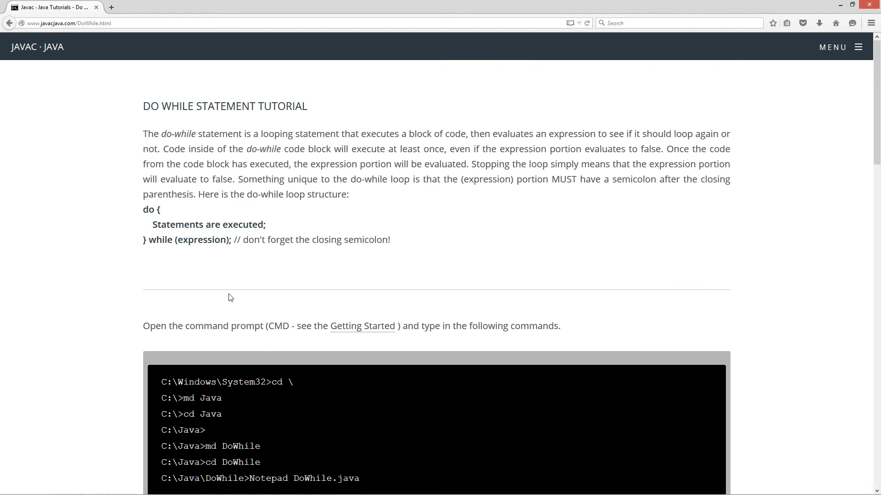
{"action": "mouse_move", "coordinate": [337, 290]}
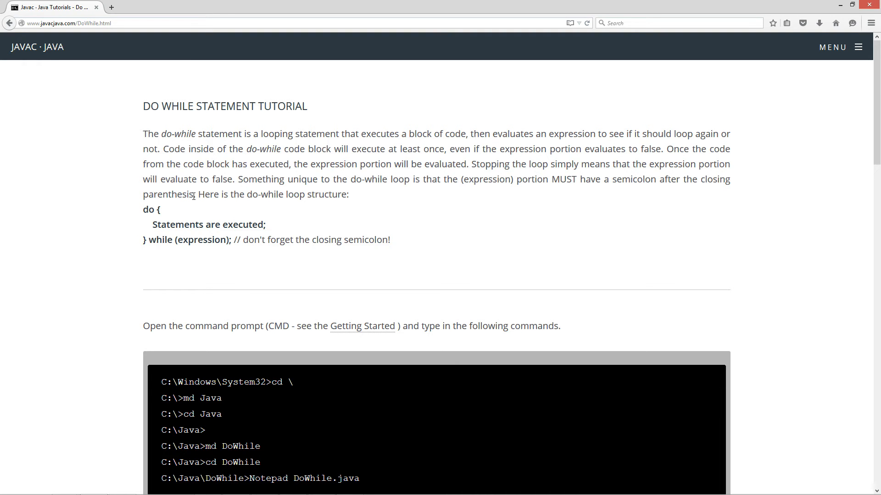
{"action": "mouse_move", "coordinate": [345, 197]}
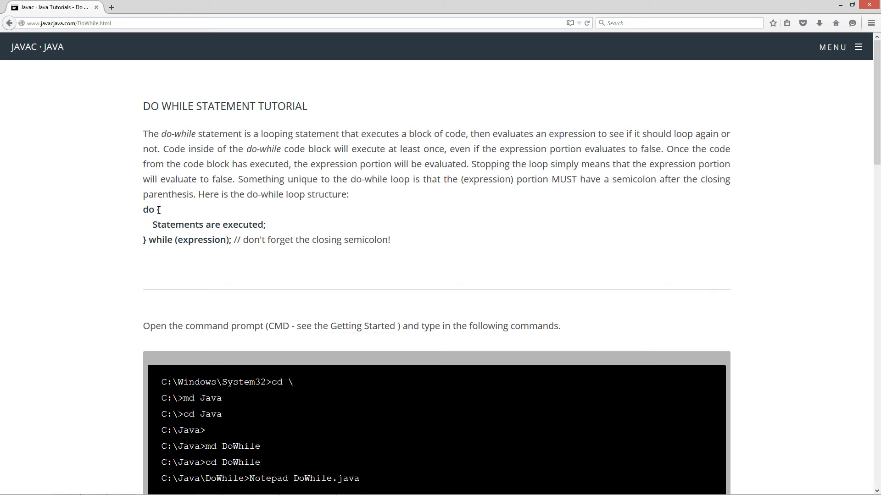
Highlight the do line and the while expression line of the loop structure
{"action": "double_click", "coordinate": [158, 209]}
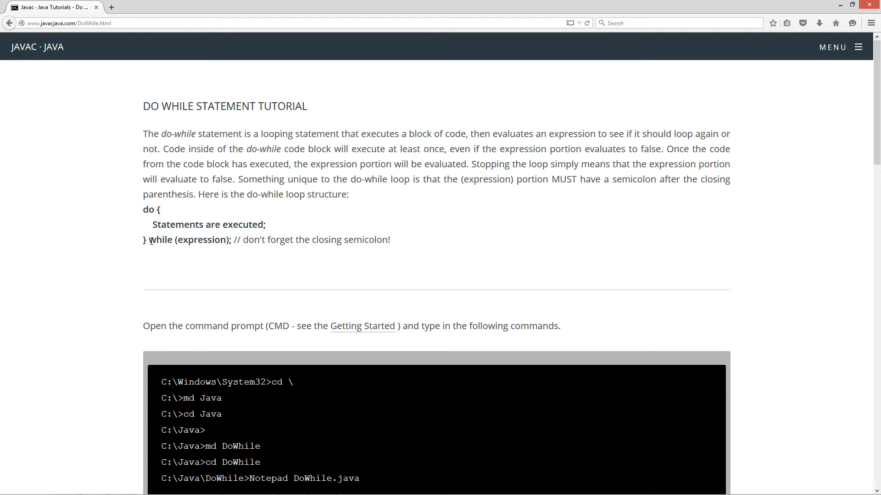
{"action": "double_click", "coordinate": [160, 240]}
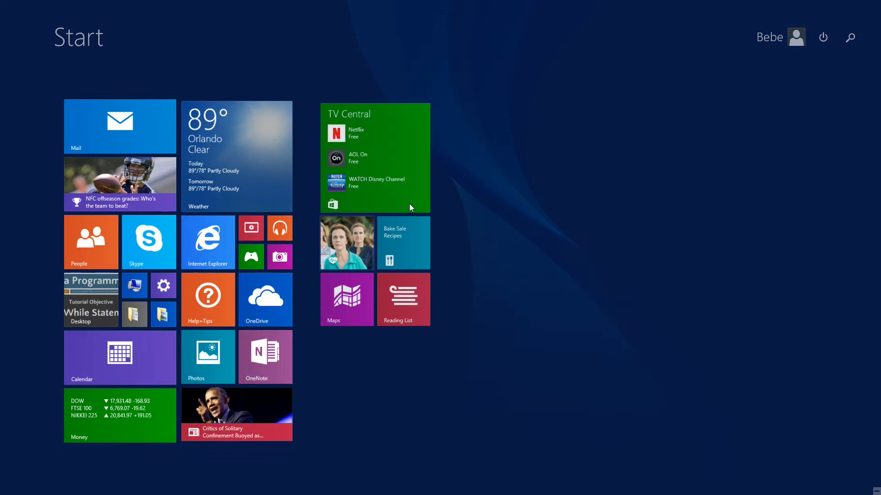
Search Start for 'cmd' and launch Command Prompt
{"action": "left_click", "coordinate": [850, 37]}
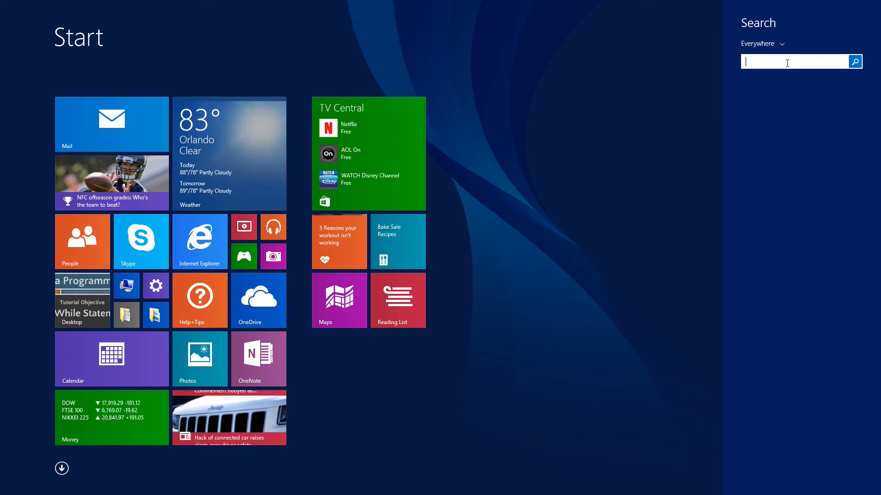
{"action": "type", "text": "cmd"}
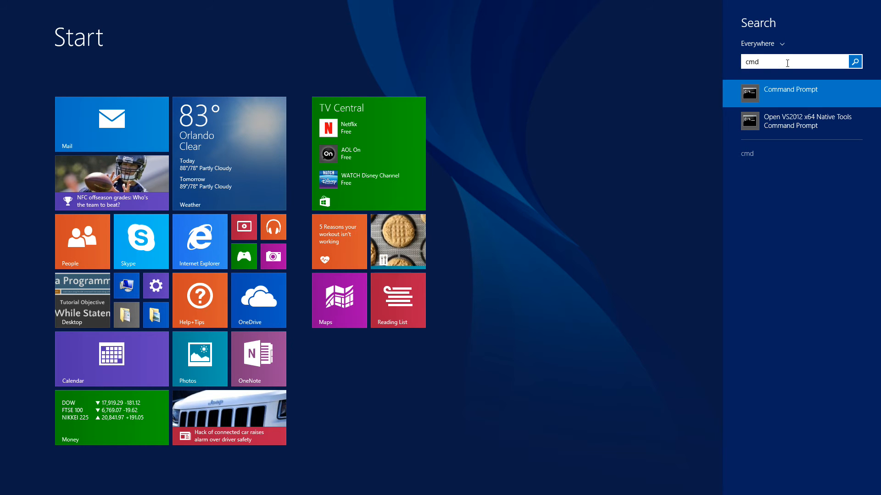
{"action": "left_click", "coordinate": [793, 89]}
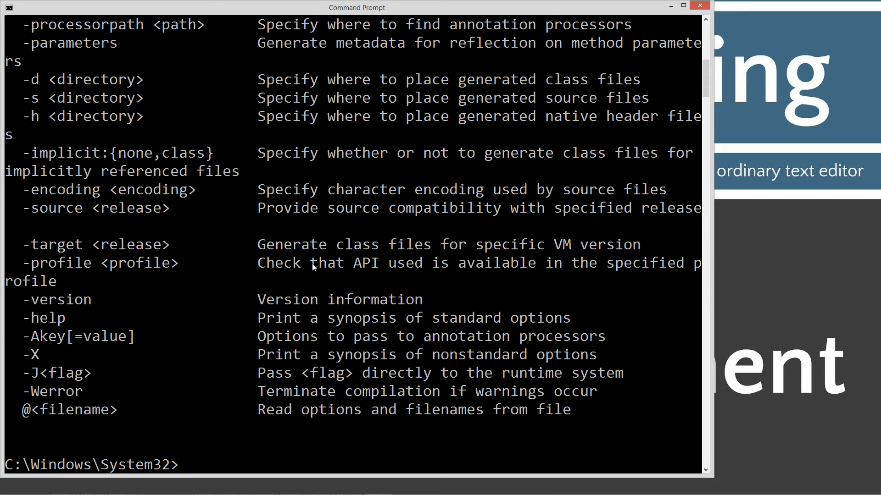
{"action": "mouse_move", "coordinate": [309, 307]}
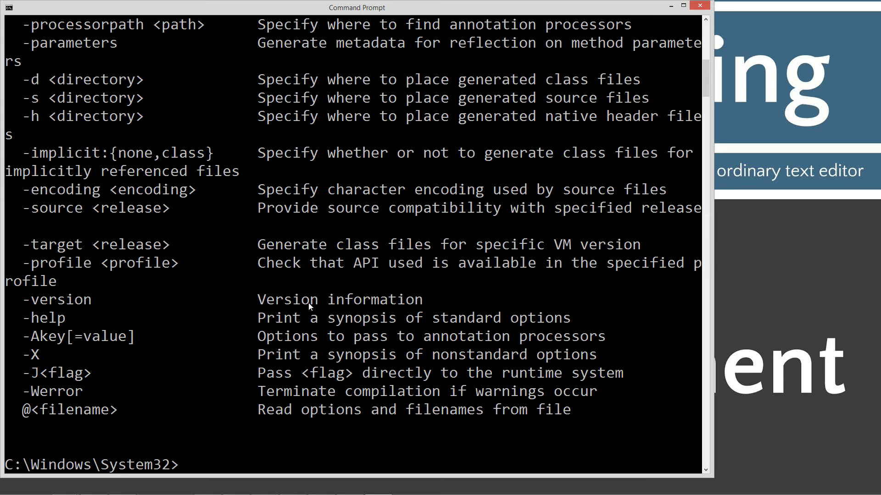
Clear the console with cls, leaving only the System32 prompt
{"action": "type", "text": "cls"}
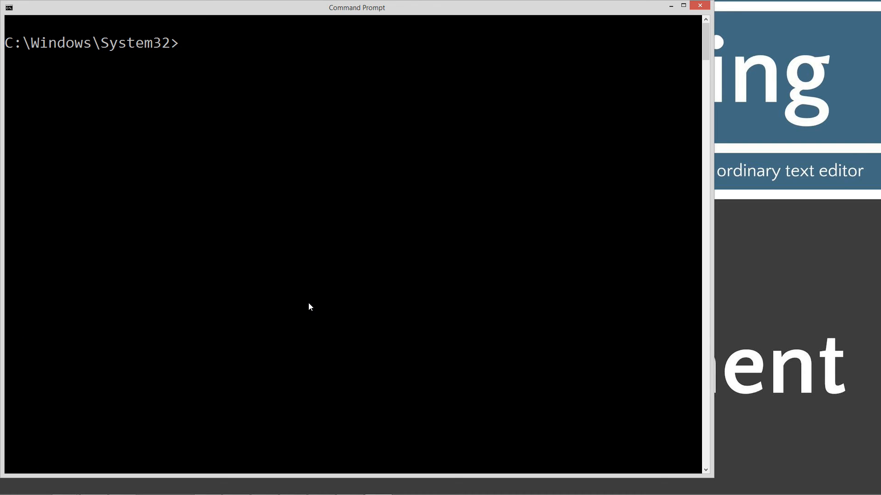
Create a Java folder at the drive root and change into it
{"action": "type", "text": "cd \\"}
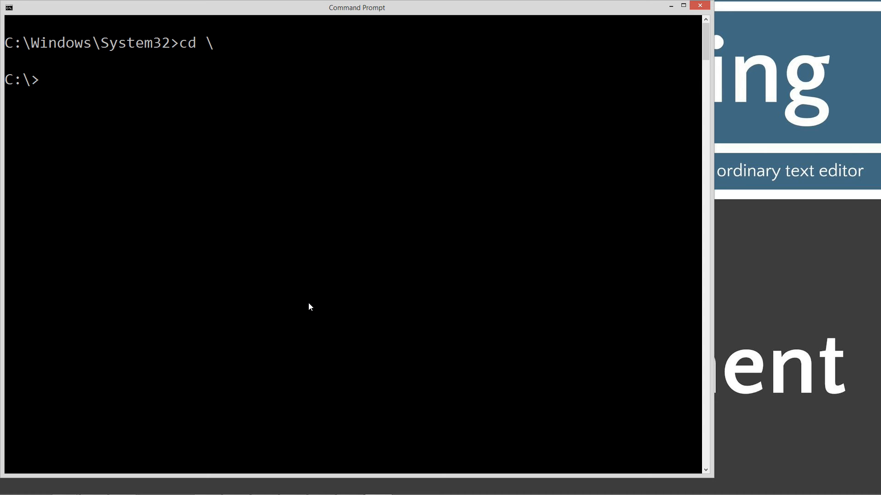
{"action": "type", "text": "md Jva"}
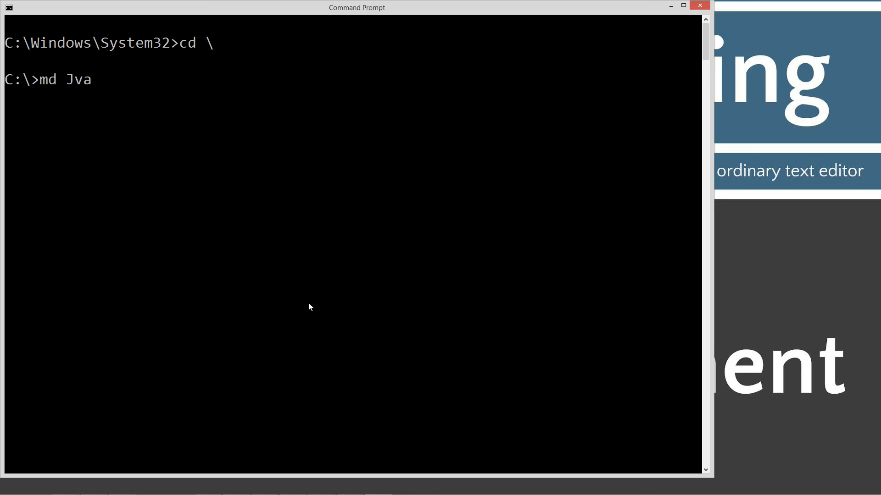
{"action": "type", "text": "a"}
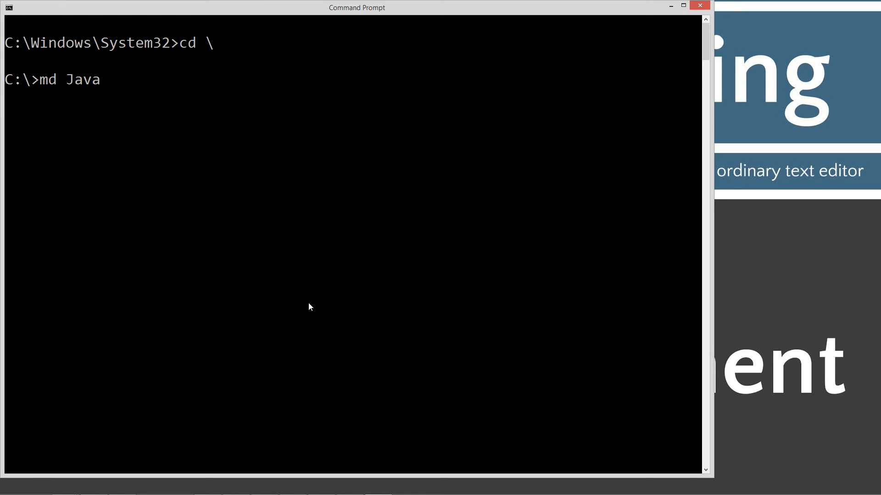
{"action": "type", "text": "cd"}
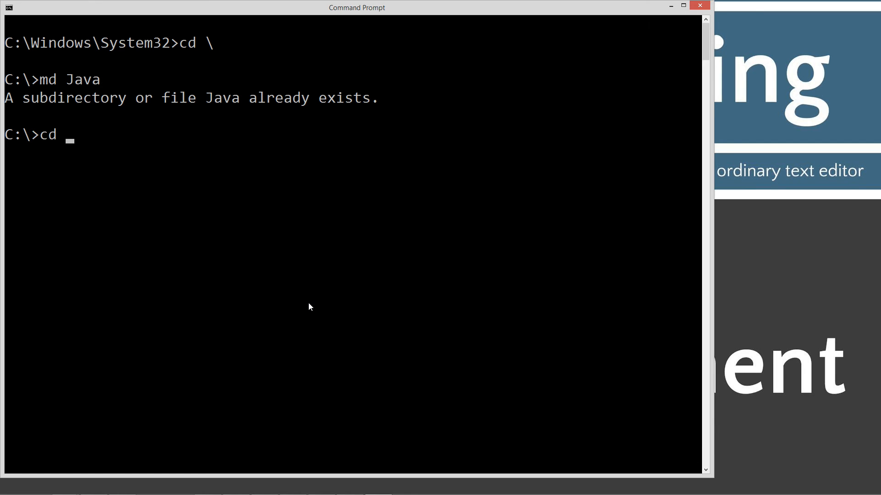
{"action": "type", "text": "java"}
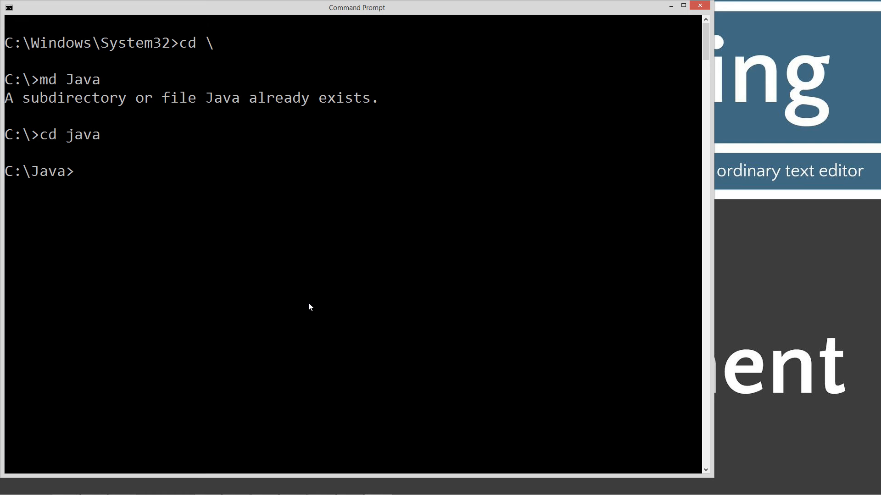
Make and enter a DoWhile folder, then type notepad DoWhile.java
{"action": "type", "text": "md DoE"}
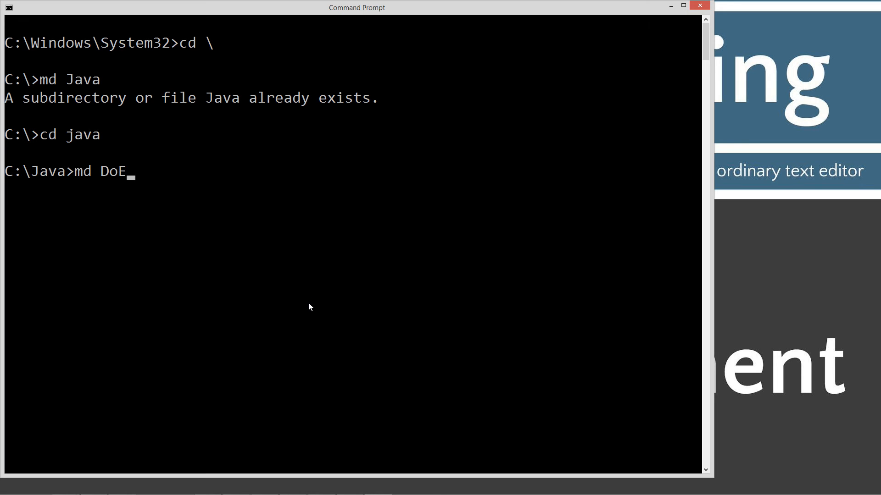
{"action": "type", "text": "While"}
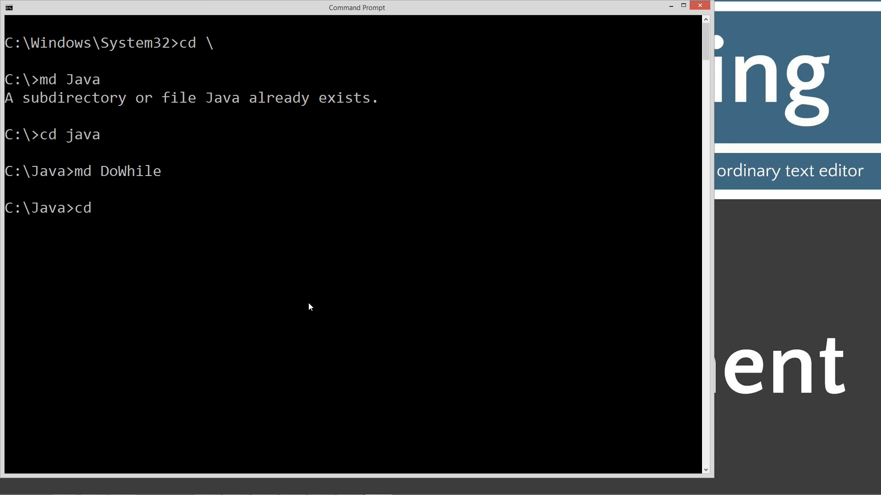
{"action": "type", "text": "DoWhile"}
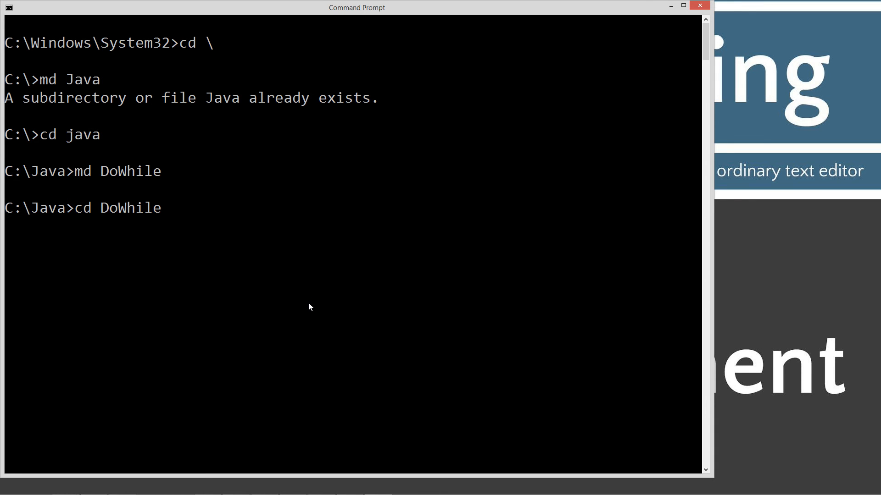
{"action": "type", "text": "notepad"}
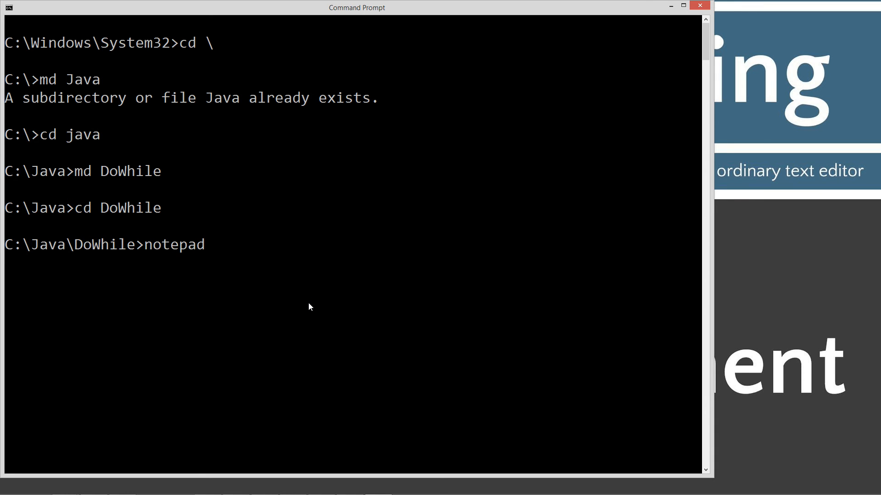
{"action": "type", "text": "DoWHile"}
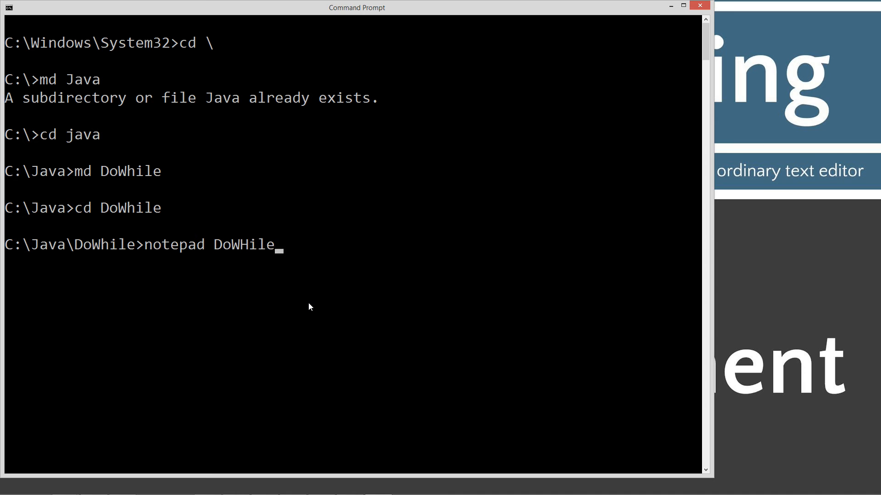
{"action": "type", "text": "."}
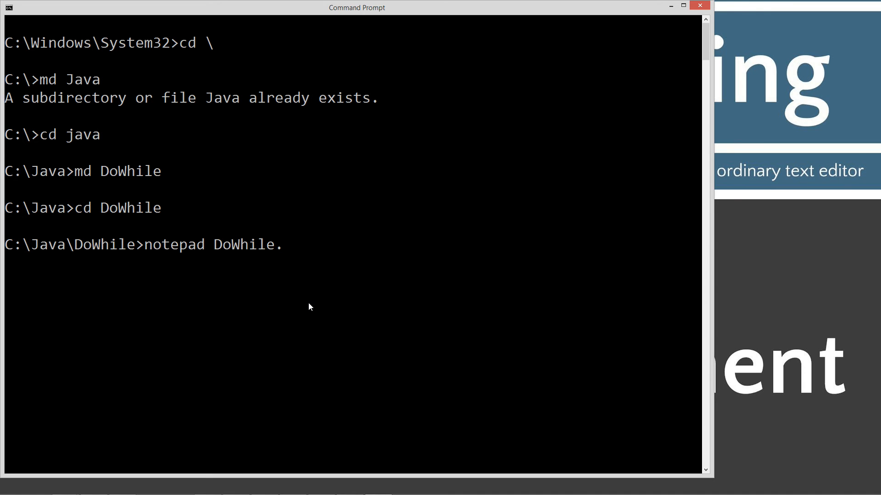
{"action": "type", "text": "java"}
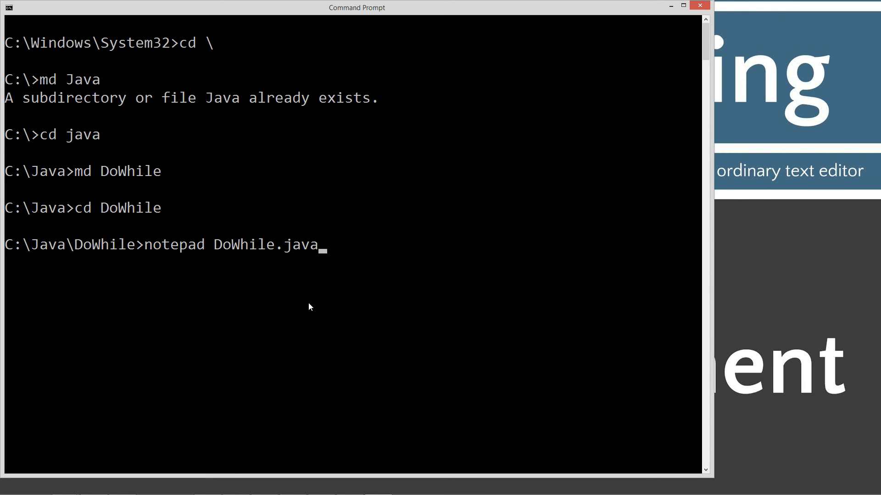
{"action": "mouse_move", "coordinate": [313, 250]}
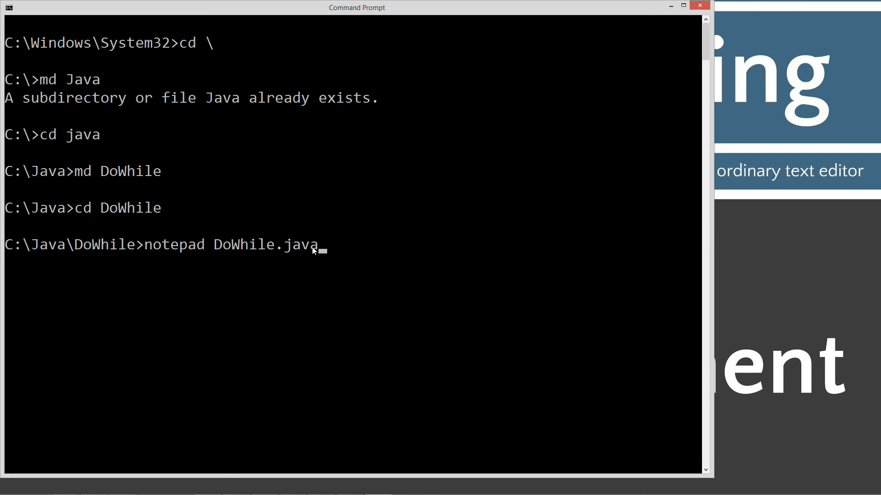
{"action": "mouse_move", "coordinate": [279, 254]}
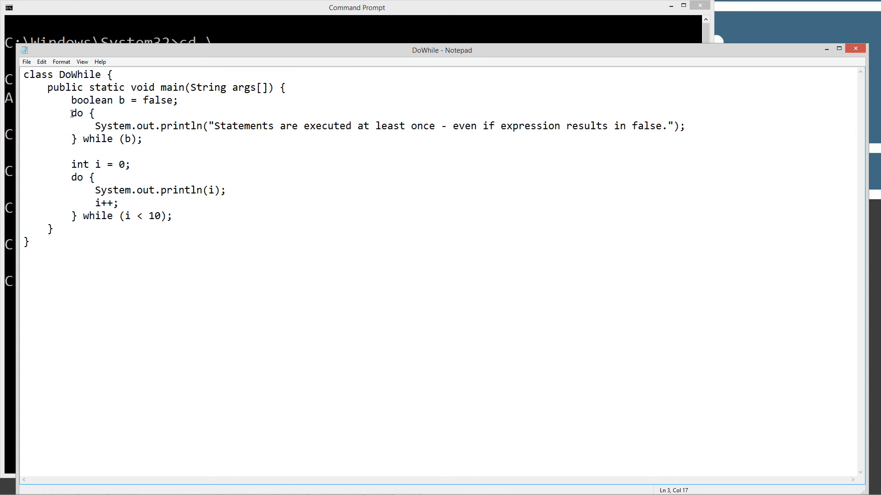
Highlight the do keyword, body and condition of the first loop
{"action": "double_click", "coordinate": [76, 113]}
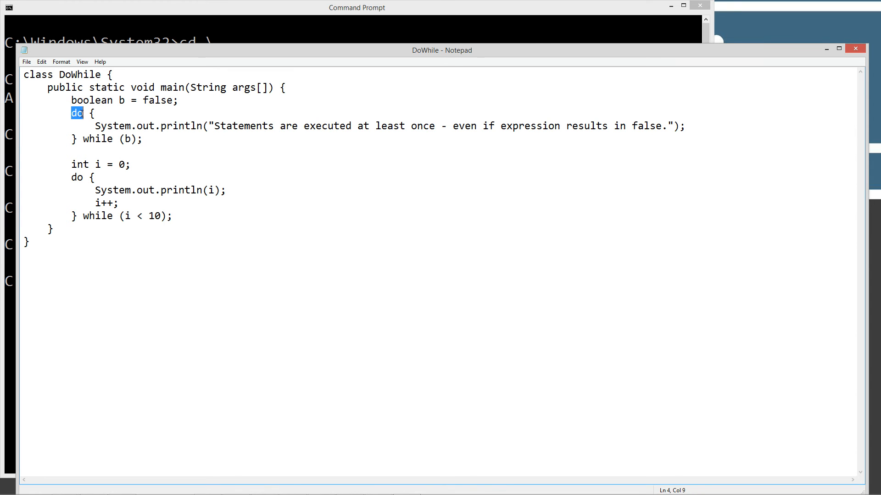
{"action": "left_click_drag", "start_coordinate": [91, 113], "coordinate": [79, 138]}
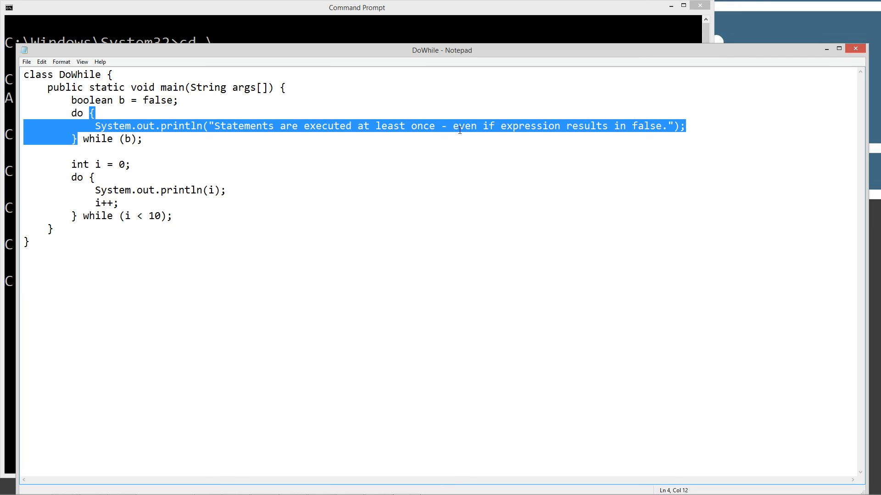
{"action": "left_click", "coordinate": [540, 125]}
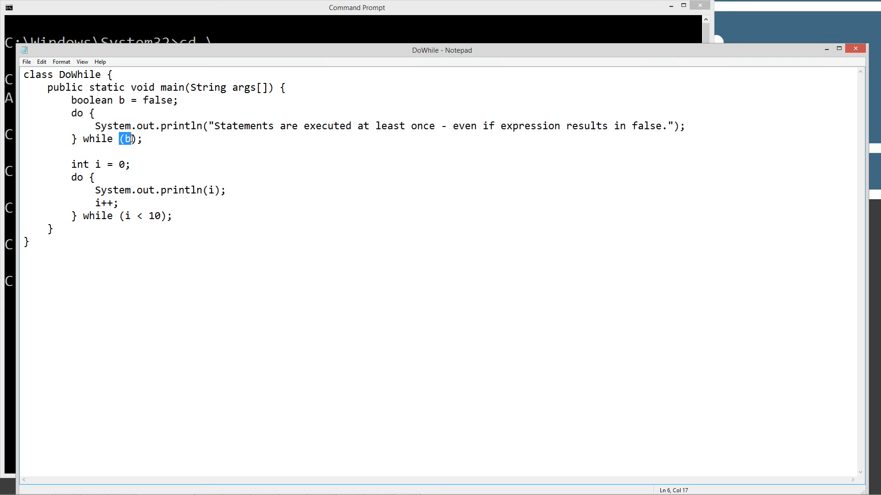
{"action": "left_click", "coordinate": [140, 100]}
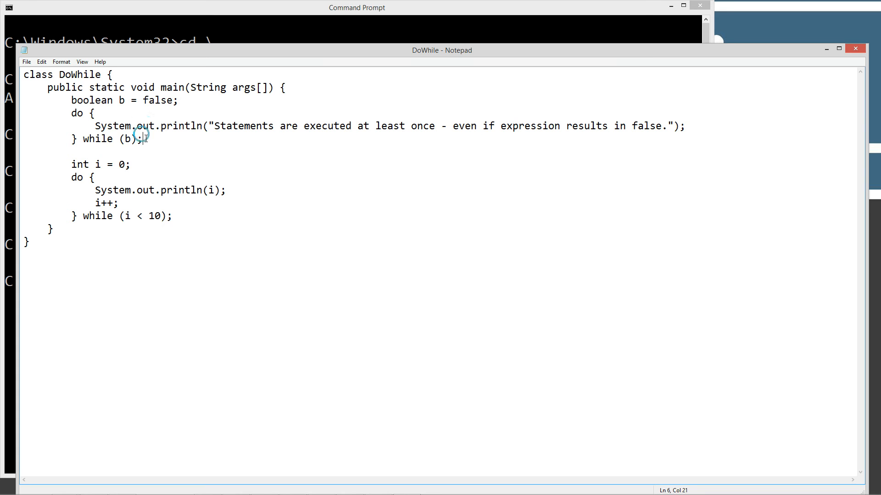
Highlight the second loop and its condition for printing 0 through 9
{"action": "double_click", "coordinate": [80, 164]}
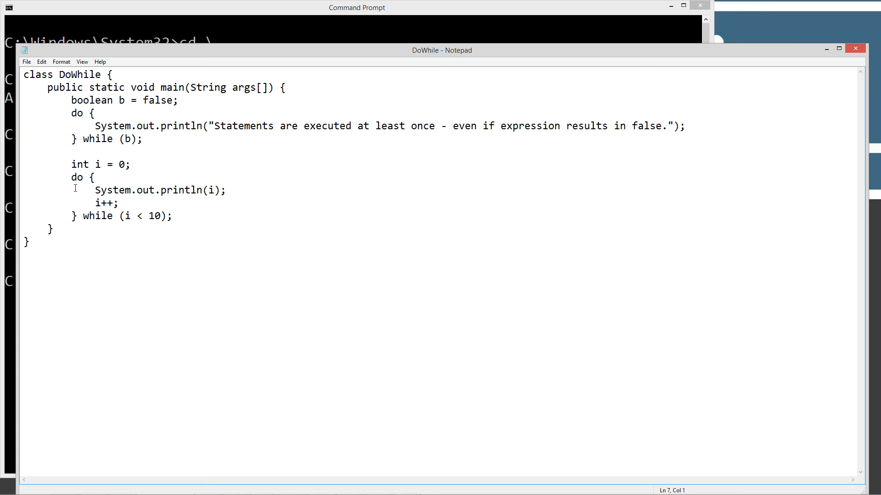
{"action": "mouse_move", "coordinate": [108, 168]}
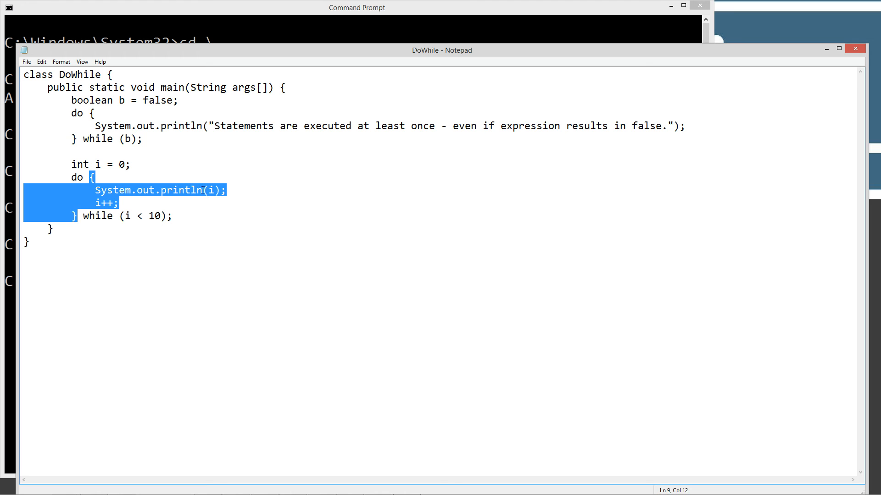
{"action": "left_click", "coordinate": [209, 190]}
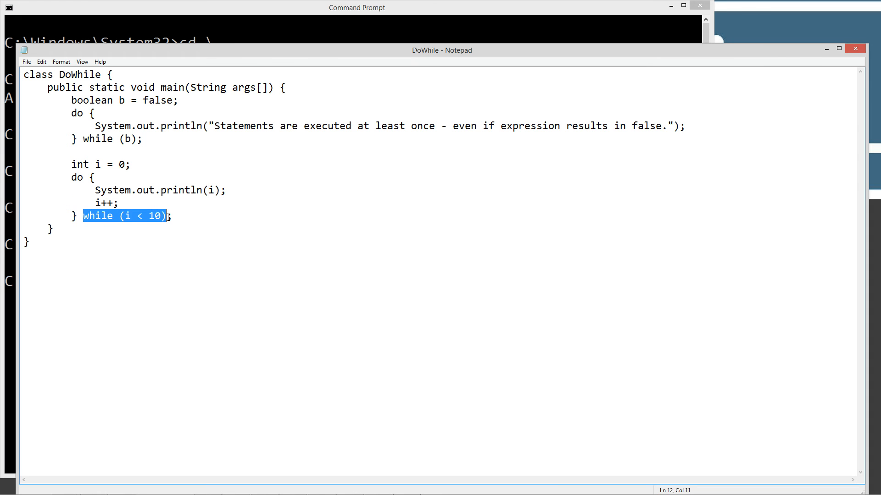
{"action": "left_click", "coordinate": [142, 215]}
{"action": "type", "text": "ja"}
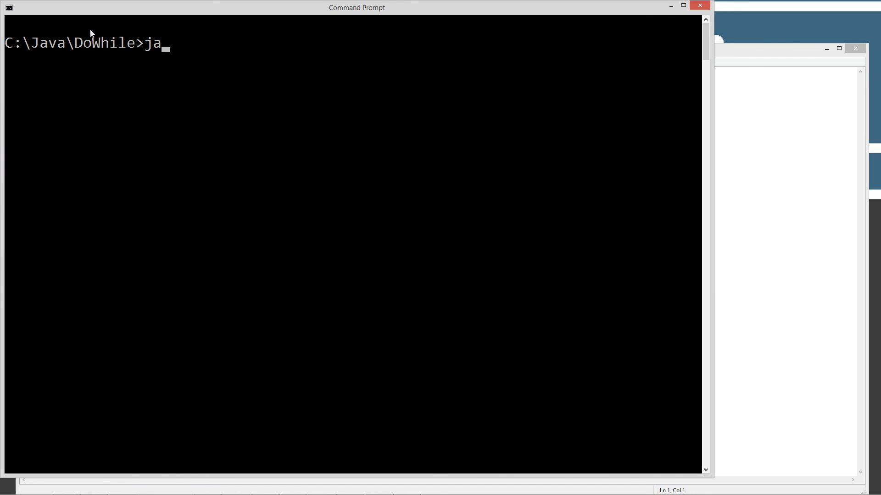
Compile with javac DoWhile.java and run java DoWhile, printing the message and 0–9
{"action": "type", "text": "vac"}
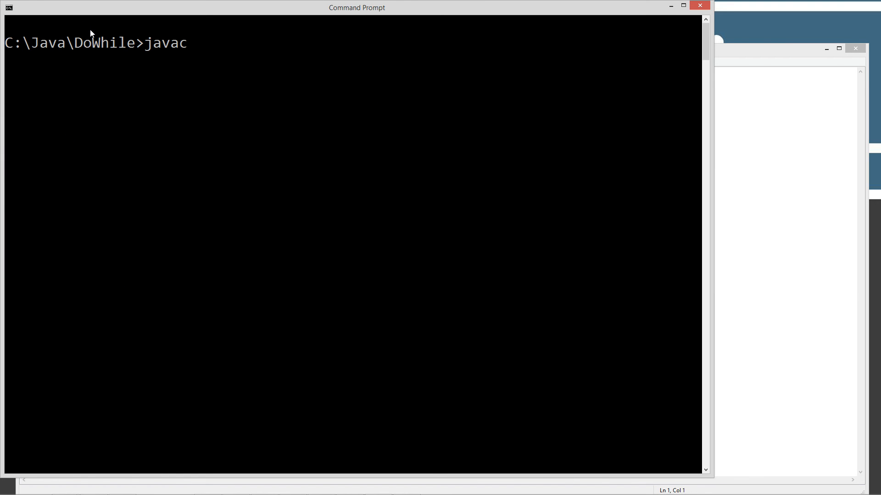
{"action": "type", "text": "DoWhile.java"}
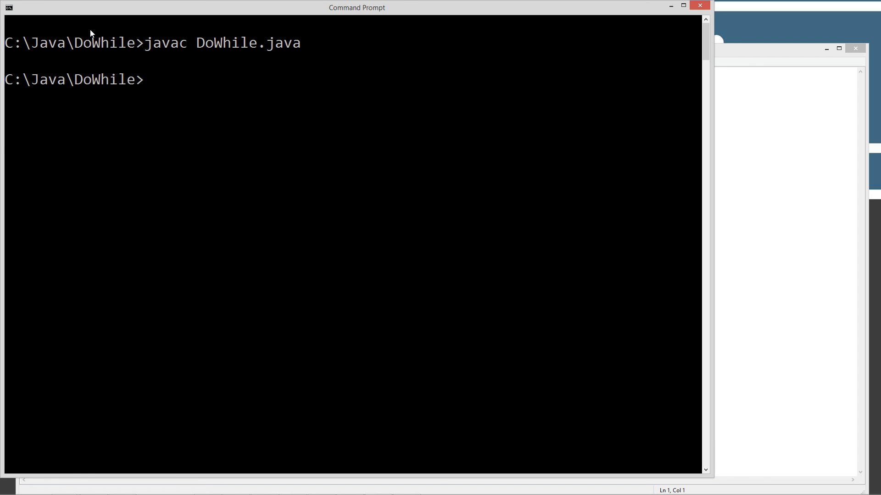
{"action": "type", "text": "java Do"}
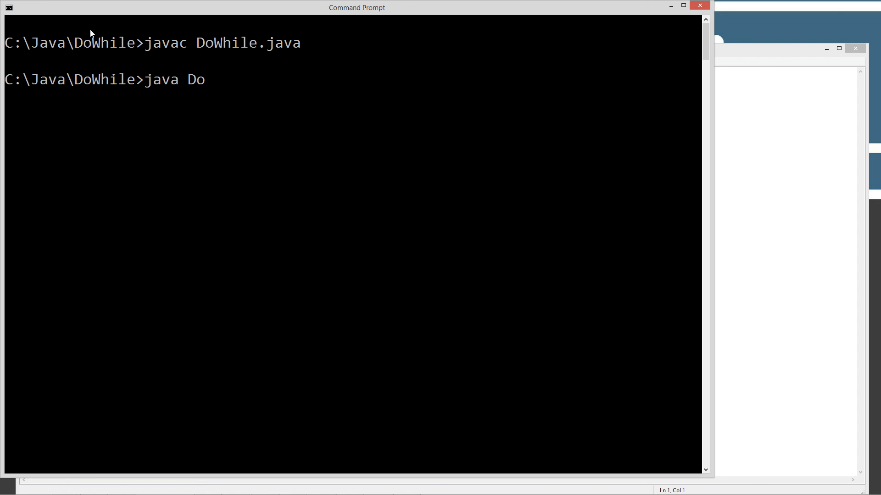
{"action": "type", "text": "While"}
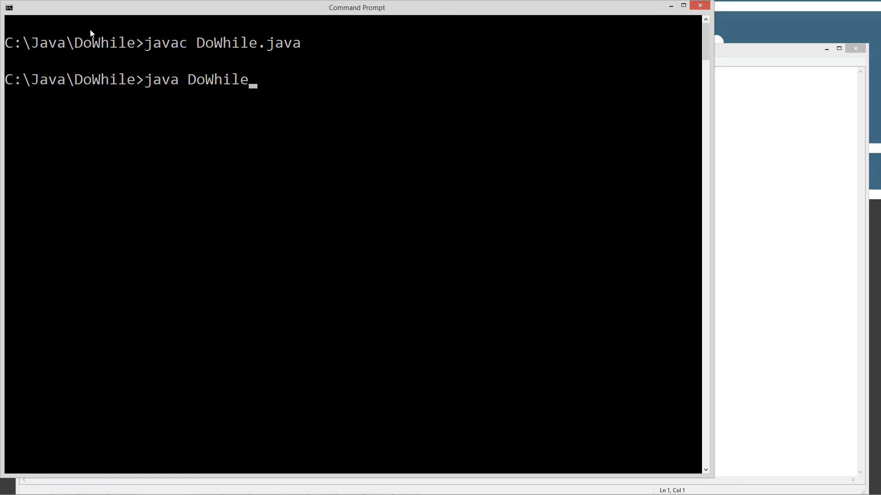
{"action": "key", "text": "enter"}
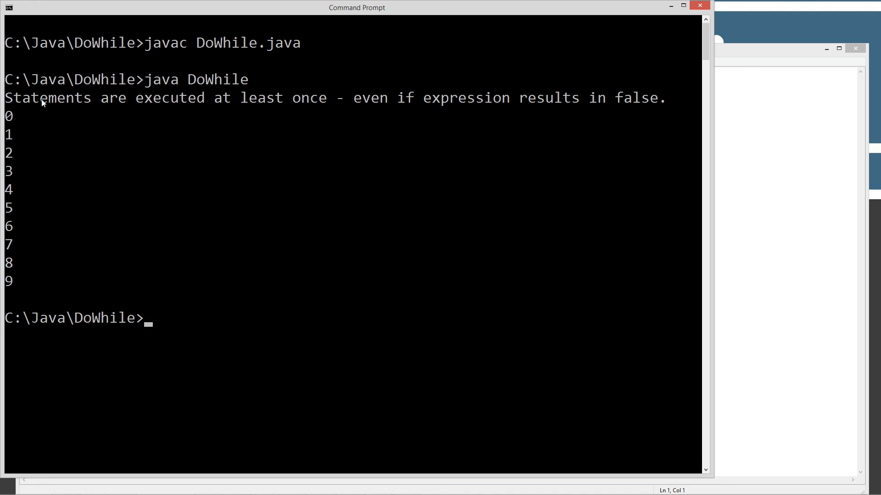
{"action": "mouse_move", "coordinate": [68, 107]}
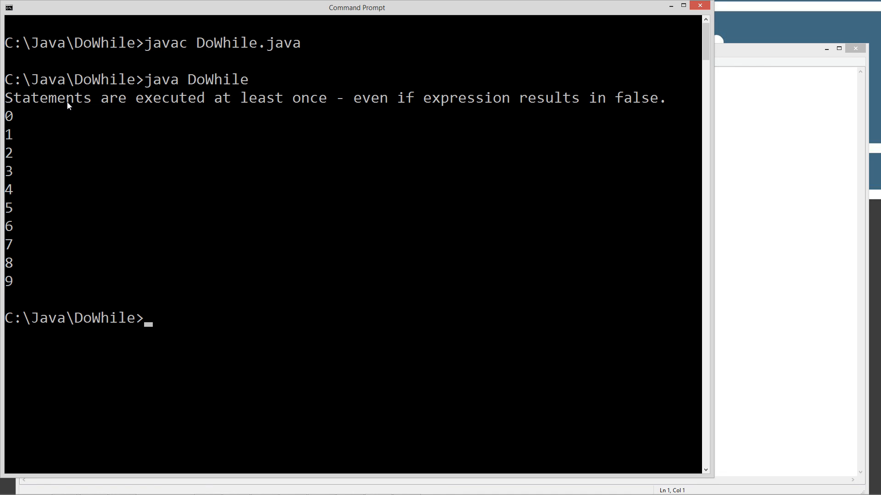
{"action": "mouse_move", "coordinate": [381, 99]}
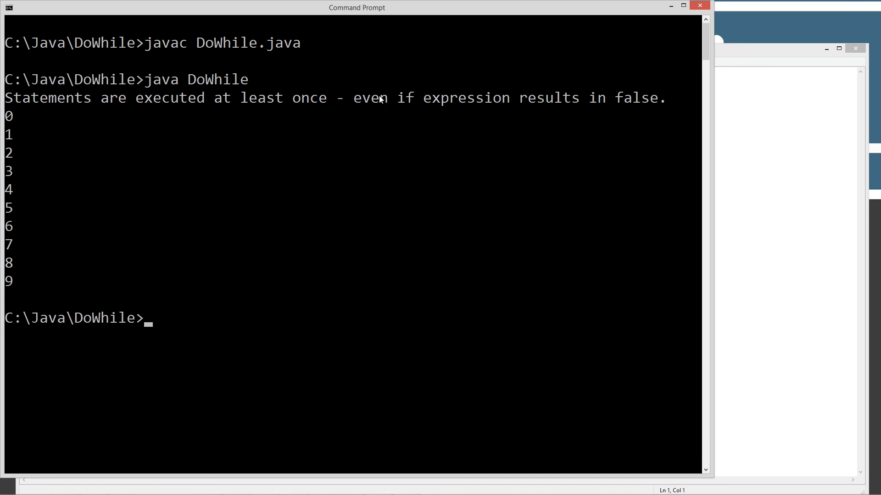